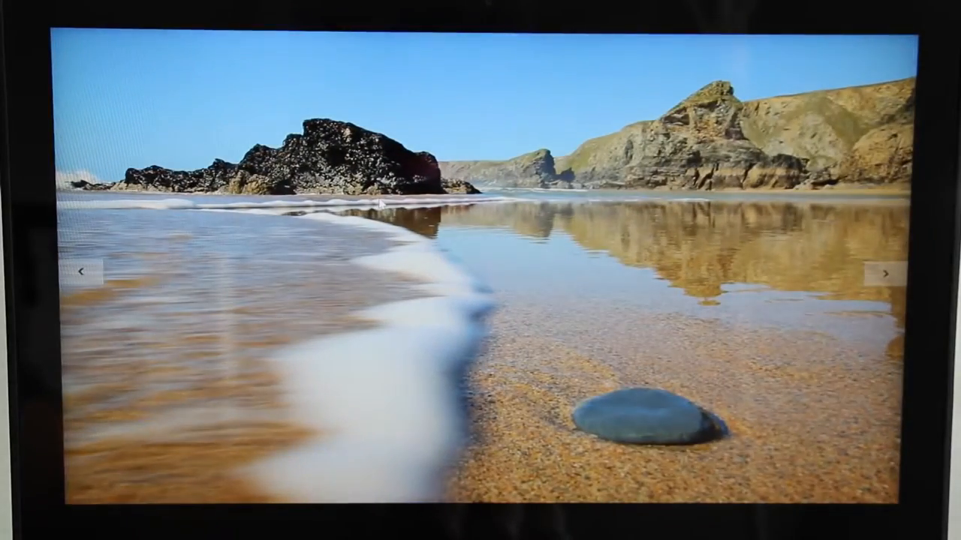
Advance from the beach photo to the stadium picture with the Olympic rings.
left_click(884, 272)
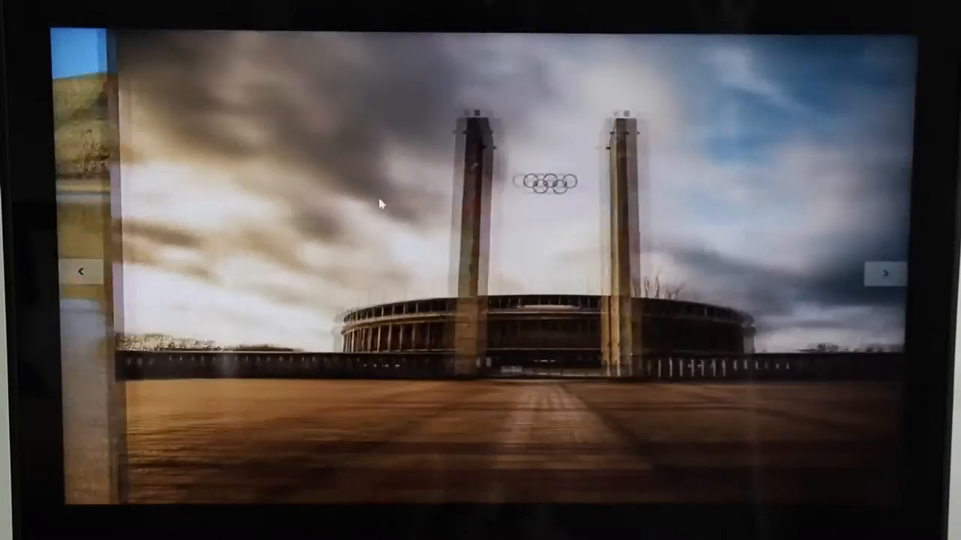